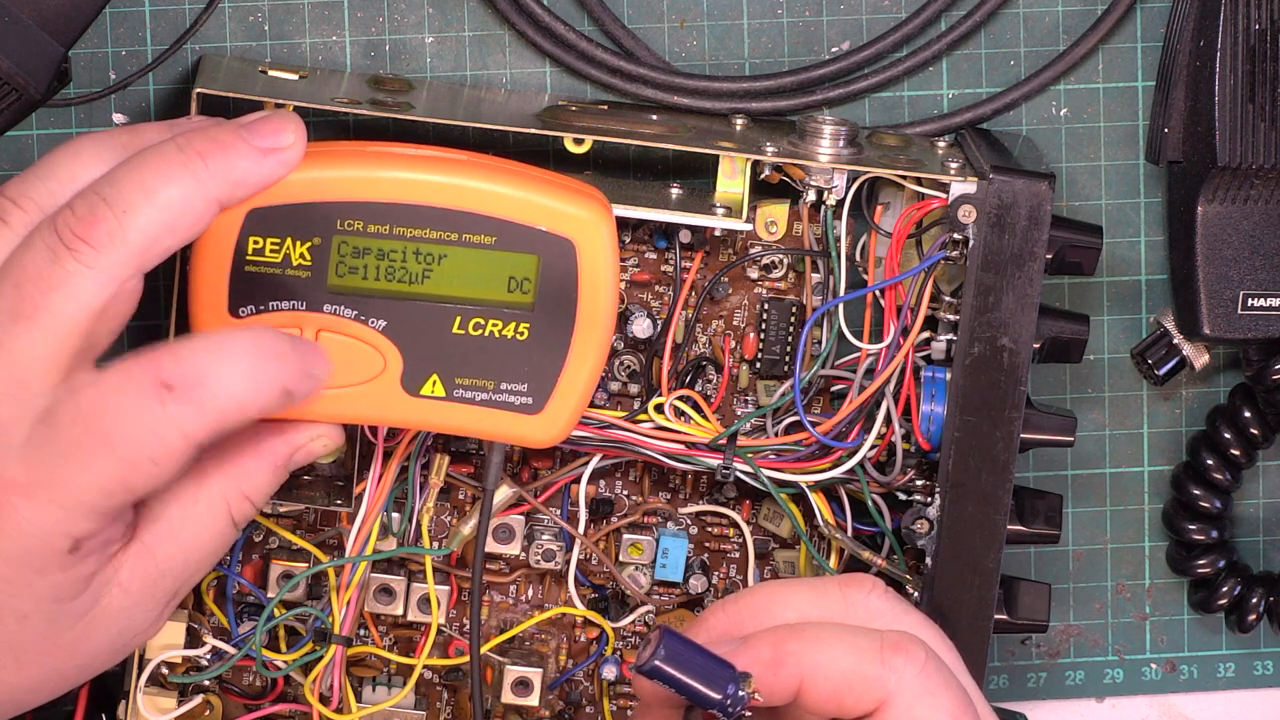
{"action": "left_click", "coordinate": [320, 350]}
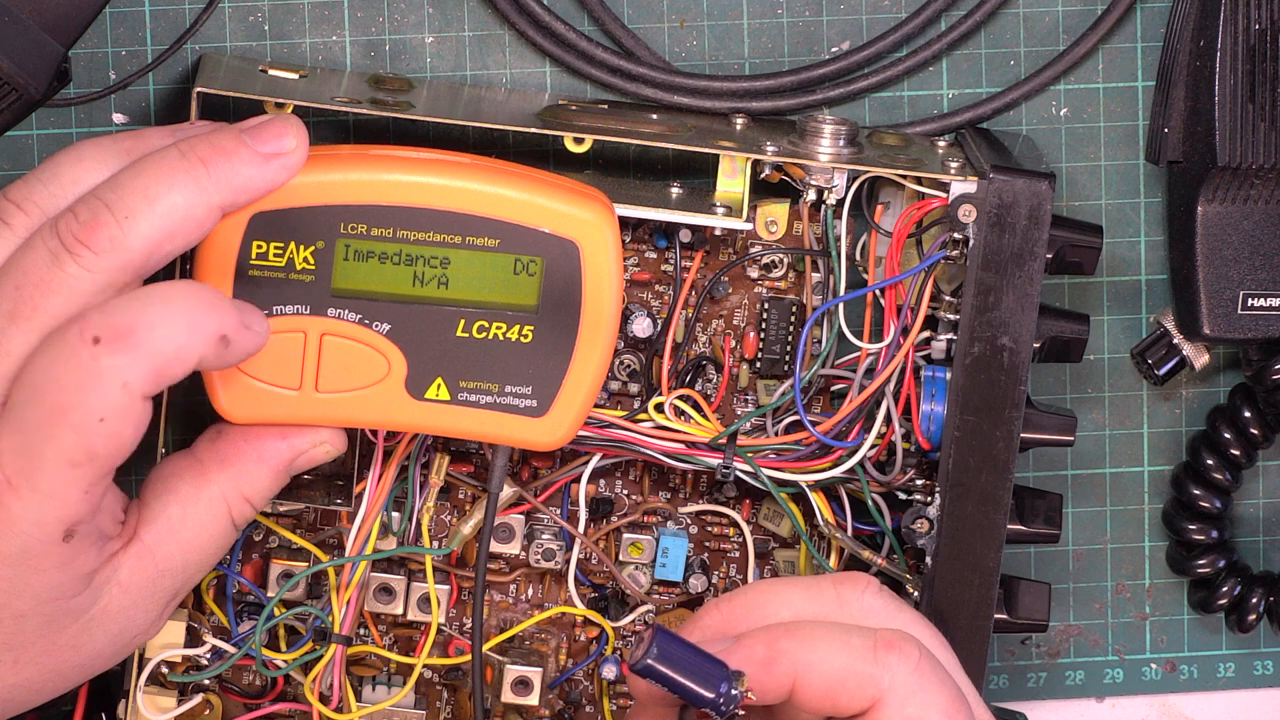